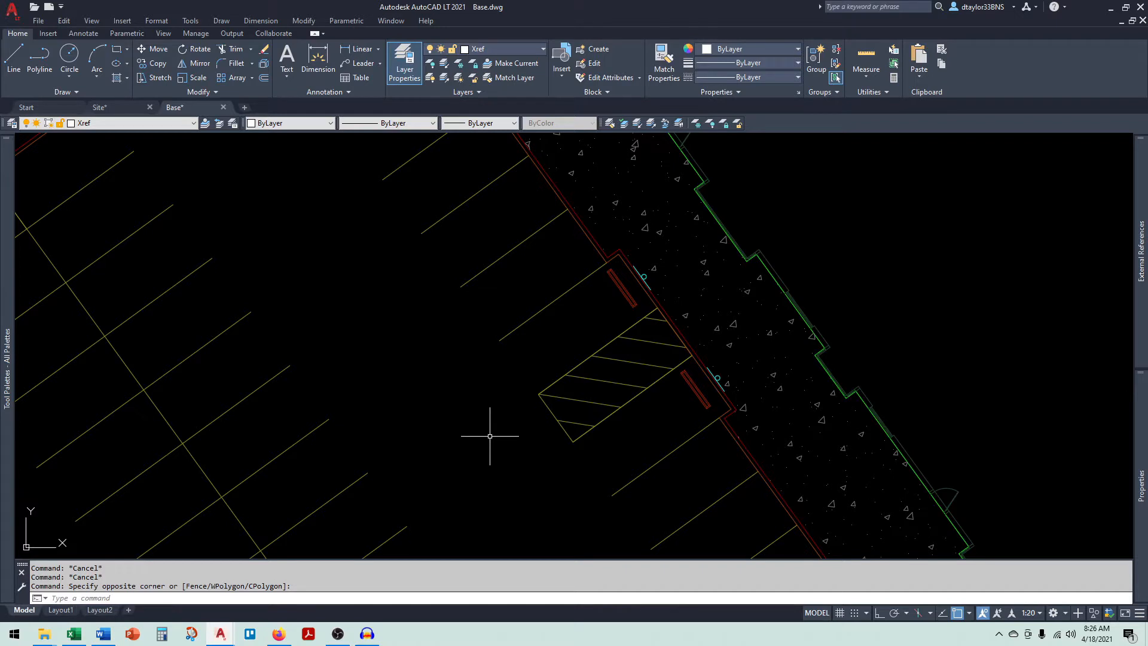
mouse_move(572, 505)
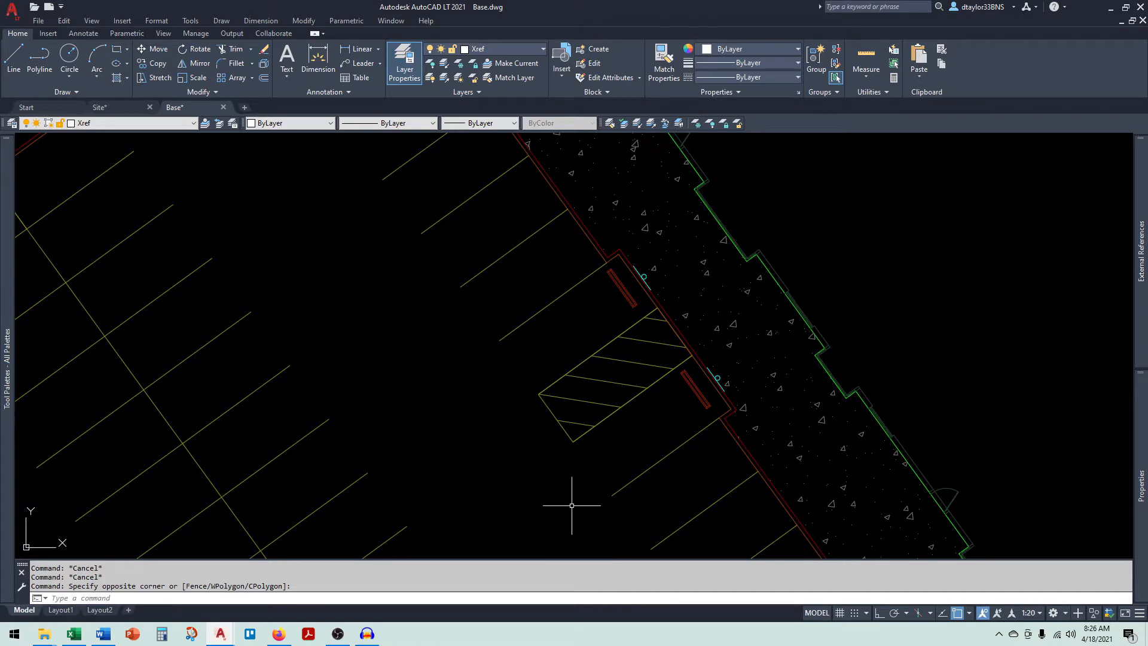
mouse_move(538, 364)
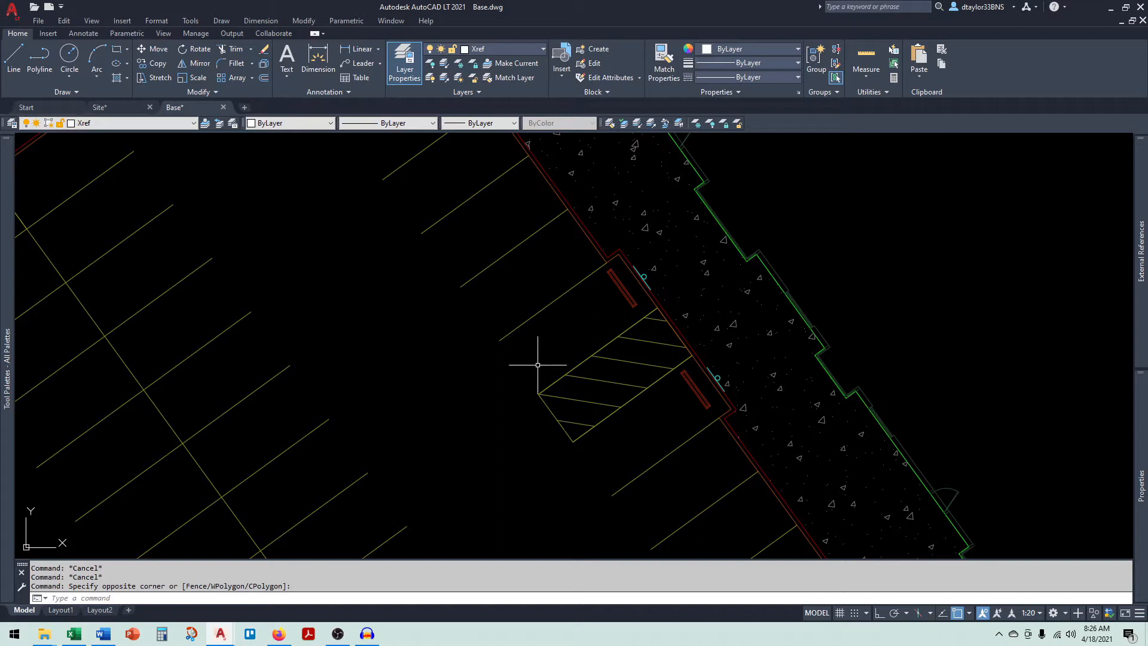
mouse_move(542, 364)
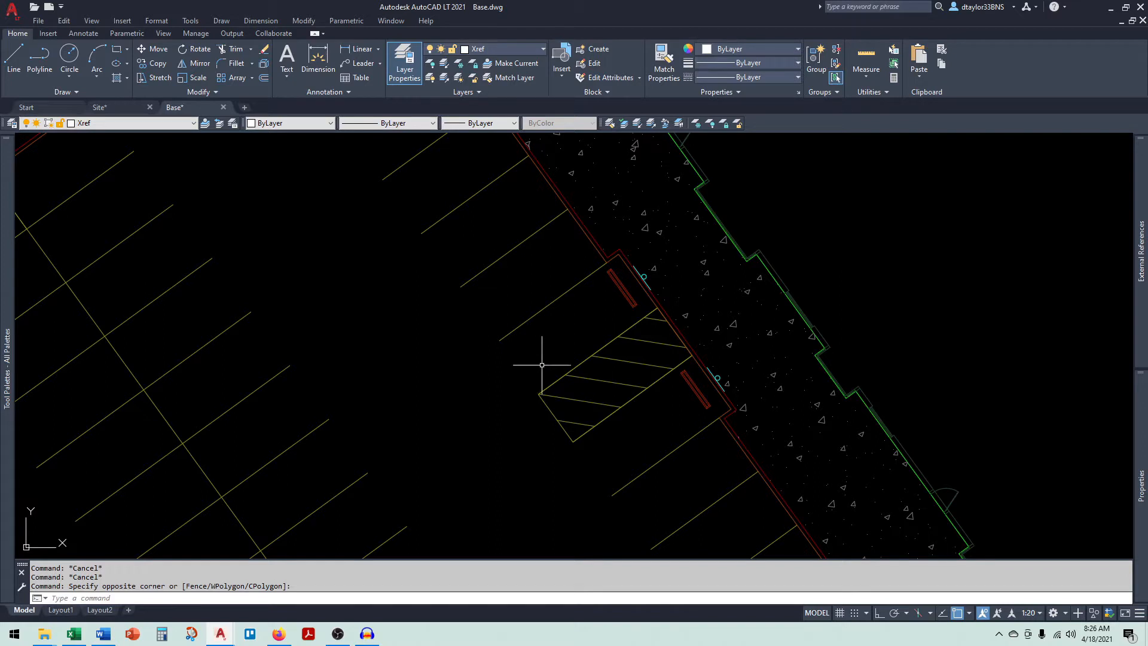
mouse_move(522, 353)
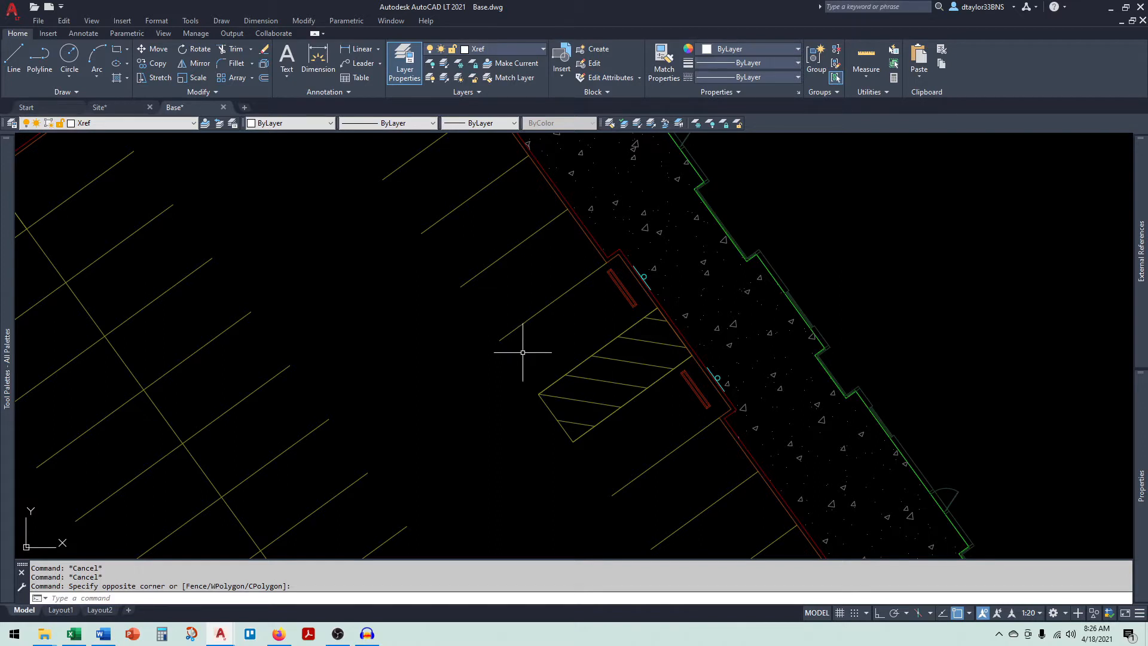
mouse_move(533, 353)
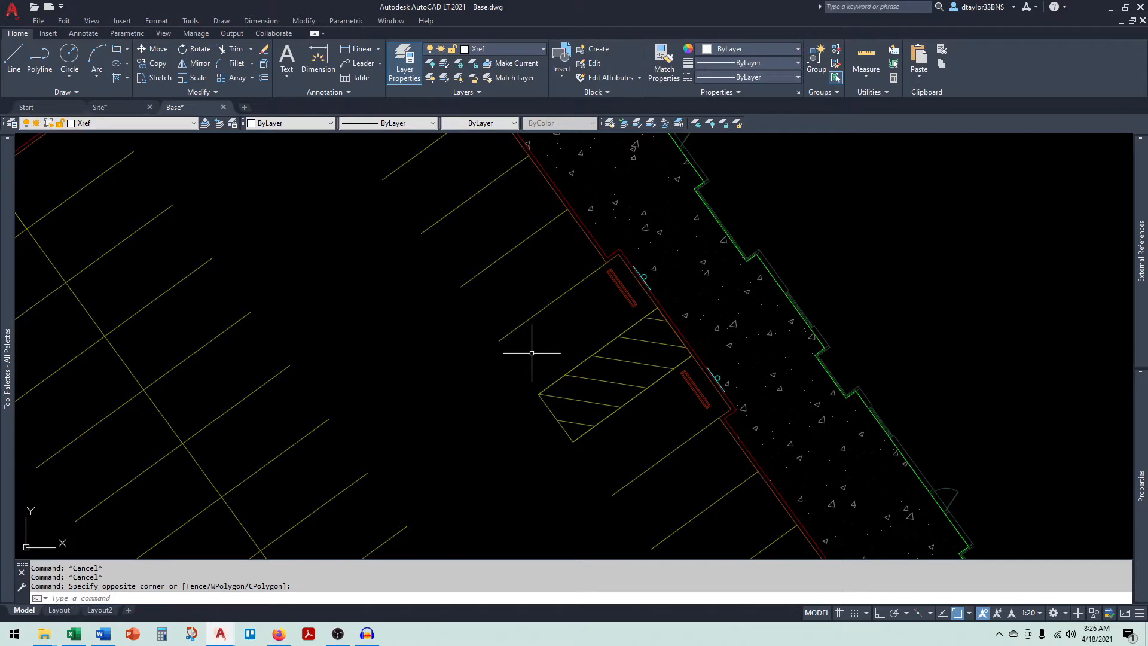
mouse_move(622, 376)
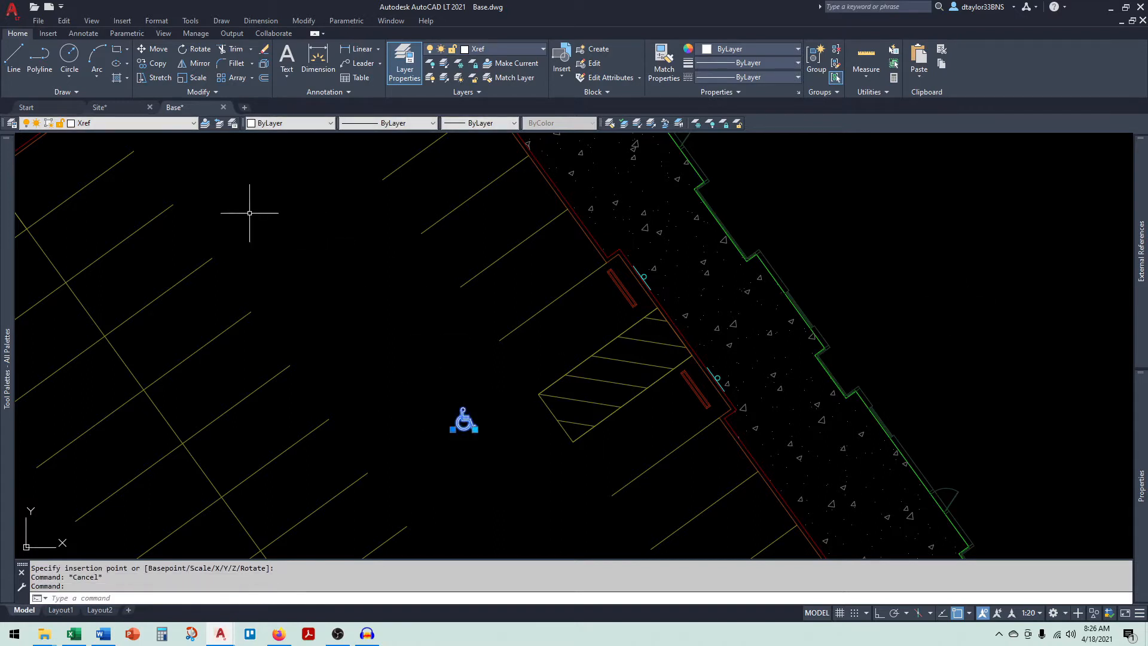
- Insert the wheelchair block and select it to assign the Stripe-prkg-p layer
click(189, 122)
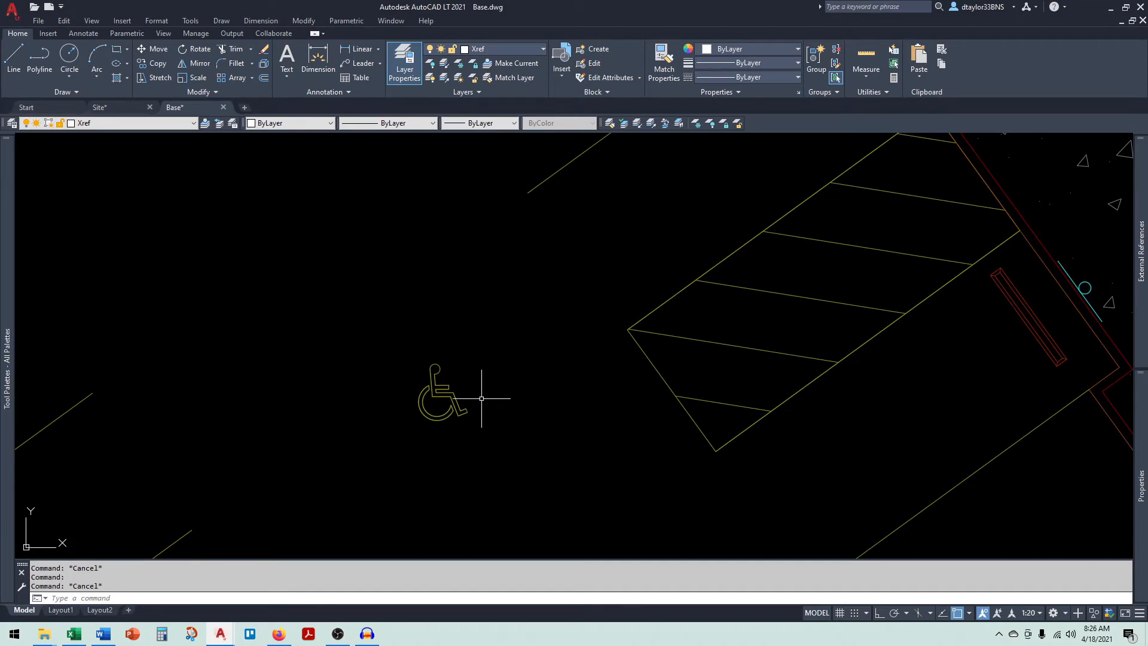
click(439, 395)
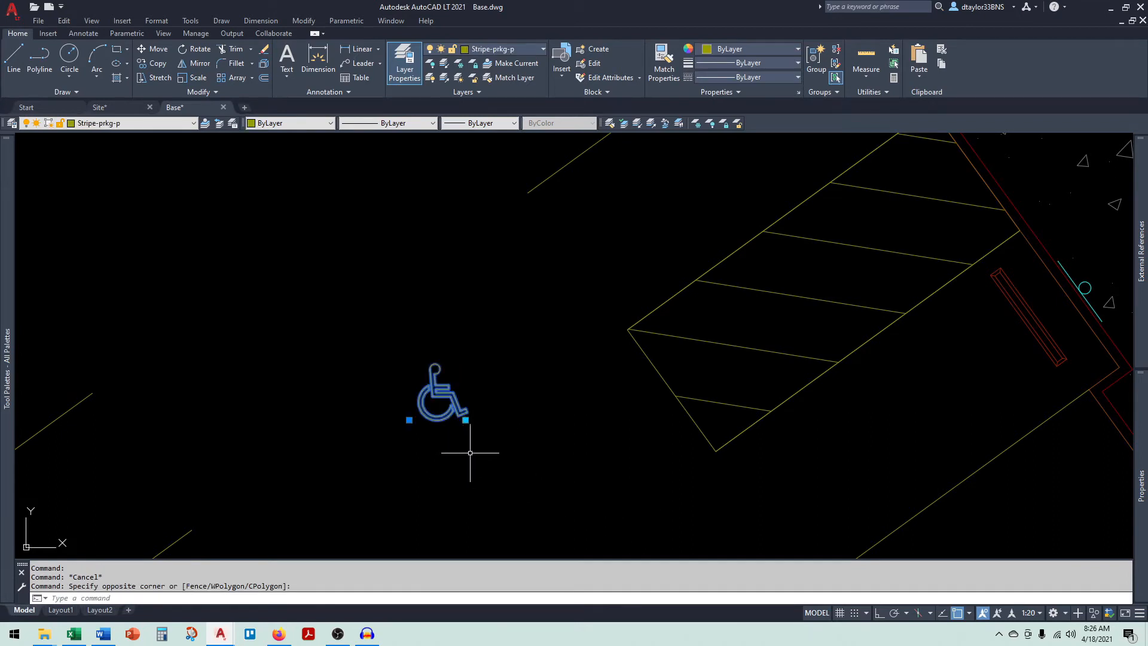
mouse_move(408, 420)
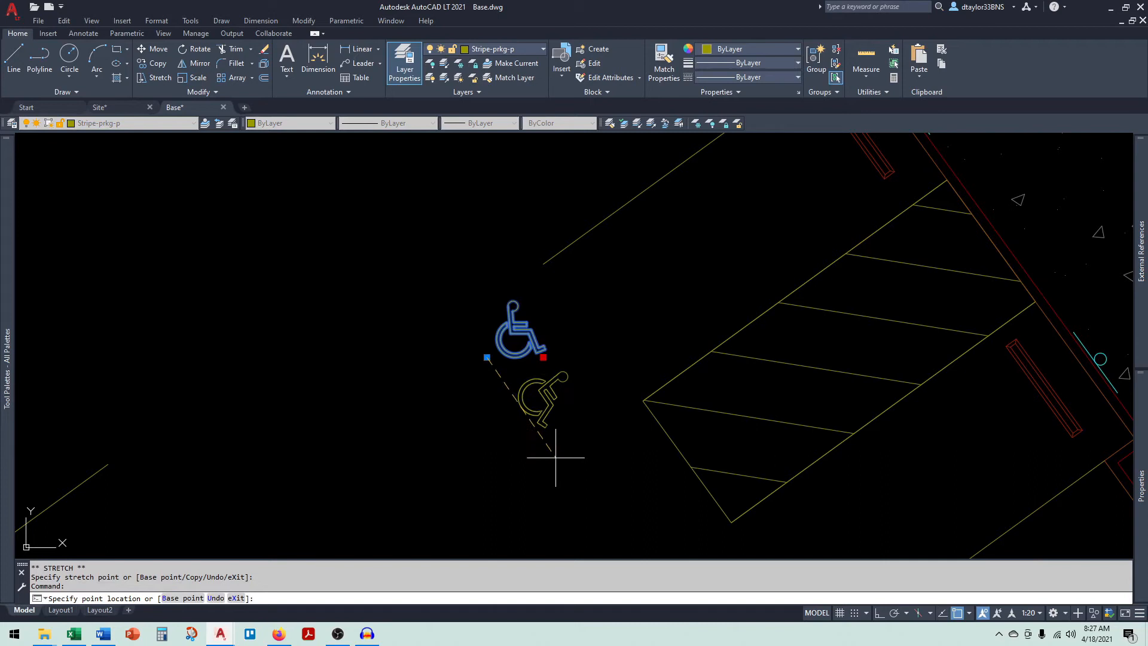
- Move the wheelchair symbol onto the stall line's endpoint beside the hatched aisle
click(556, 453)
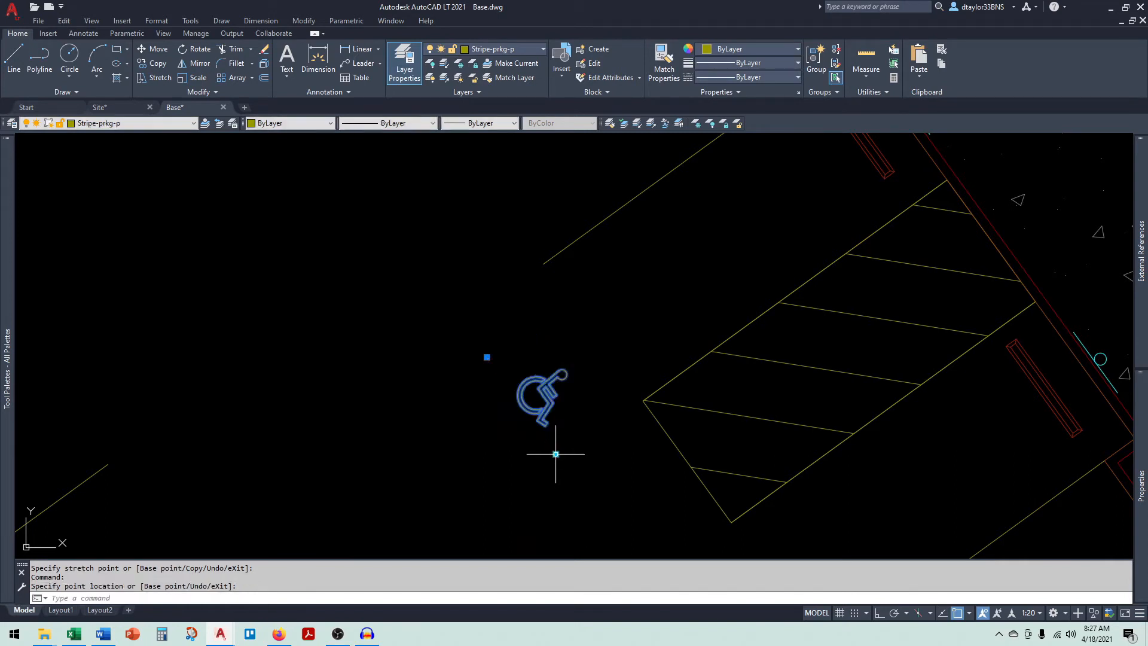
mouse_move(566, 433)
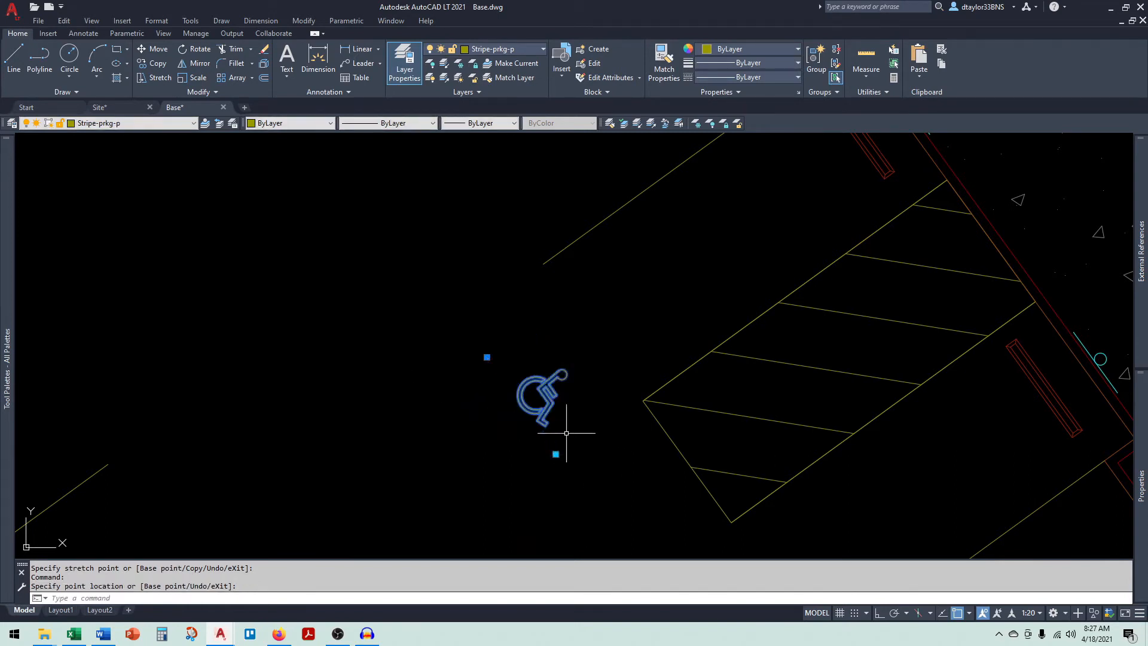
mouse_move(487, 376)
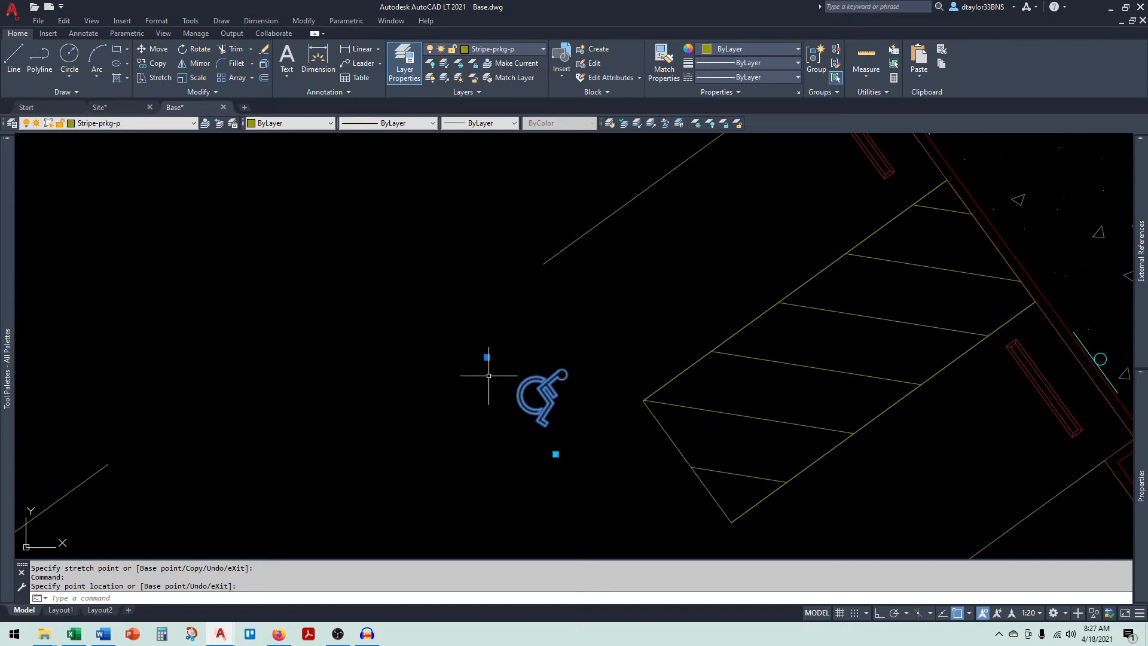
click(486, 358)
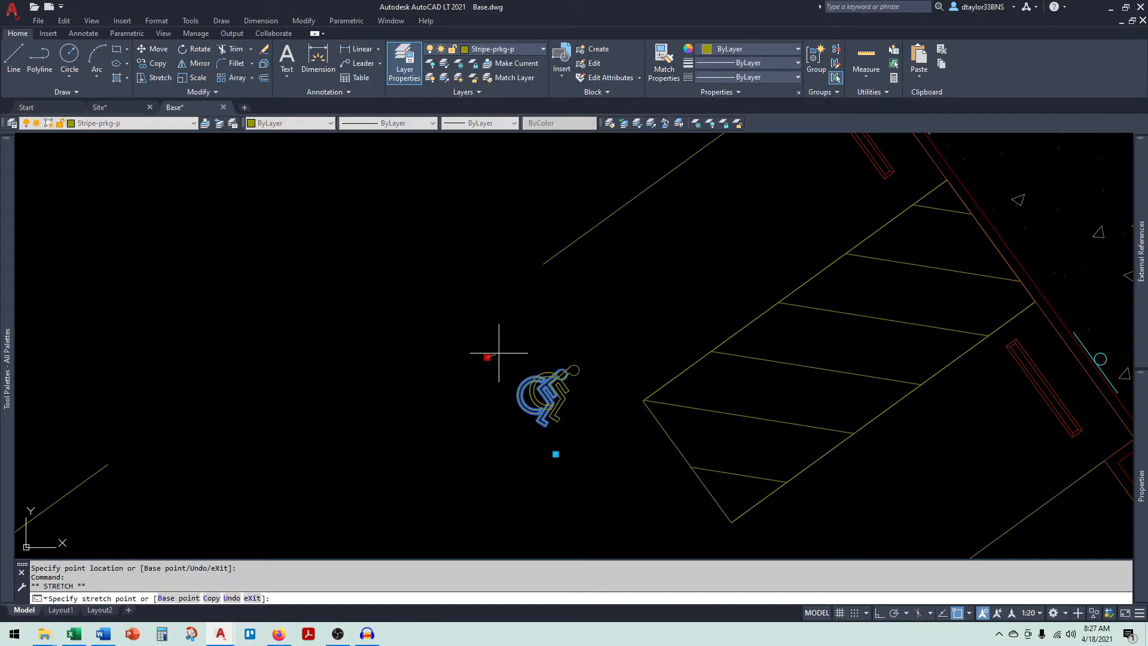
right_click(561, 293)
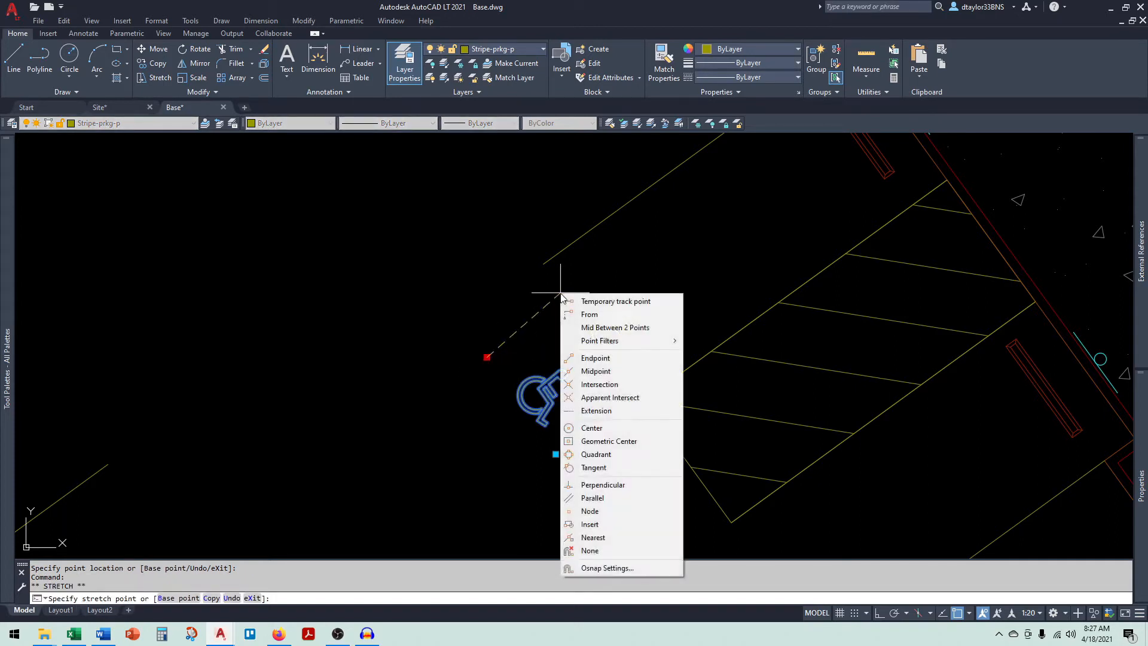
click(596, 357)
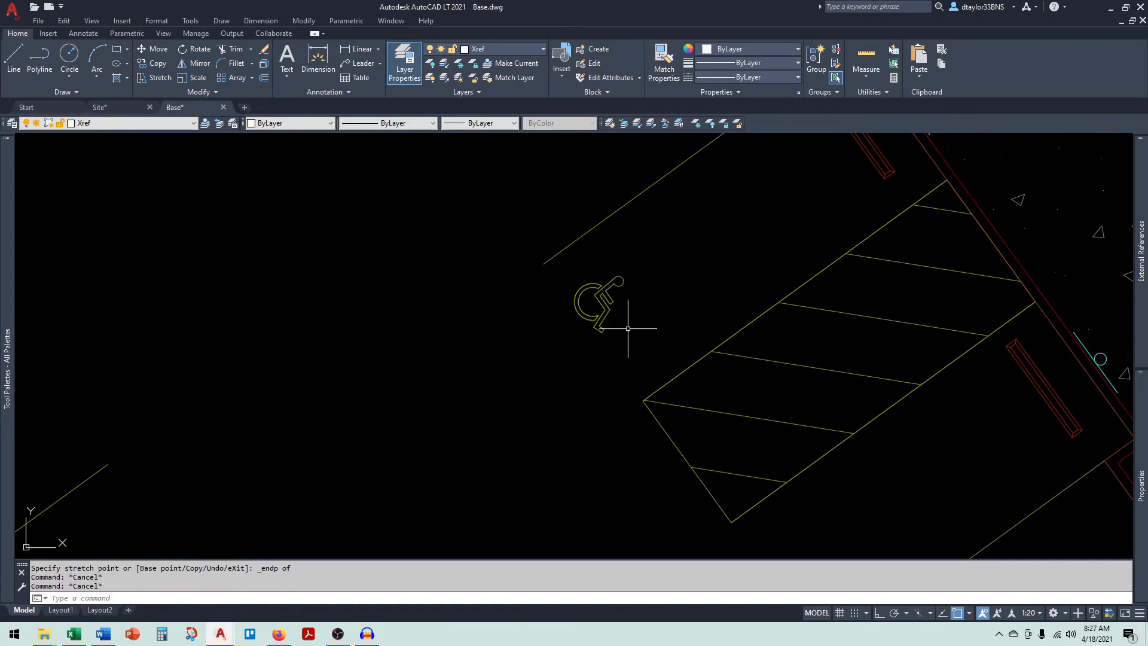
click(600, 297)
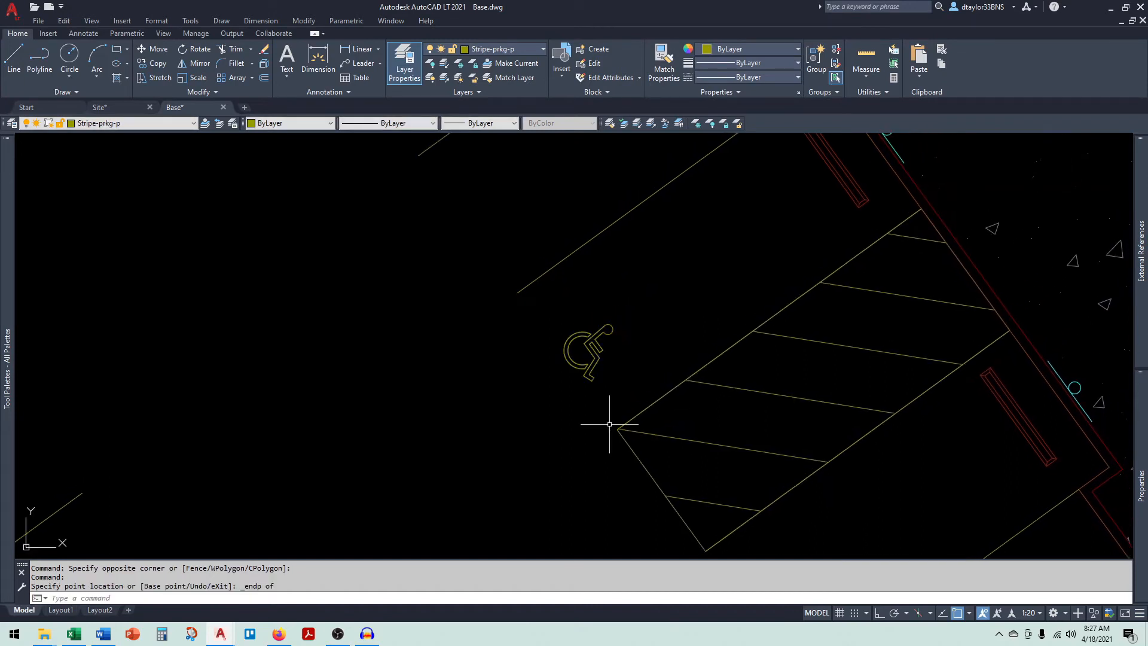
key(Escape)
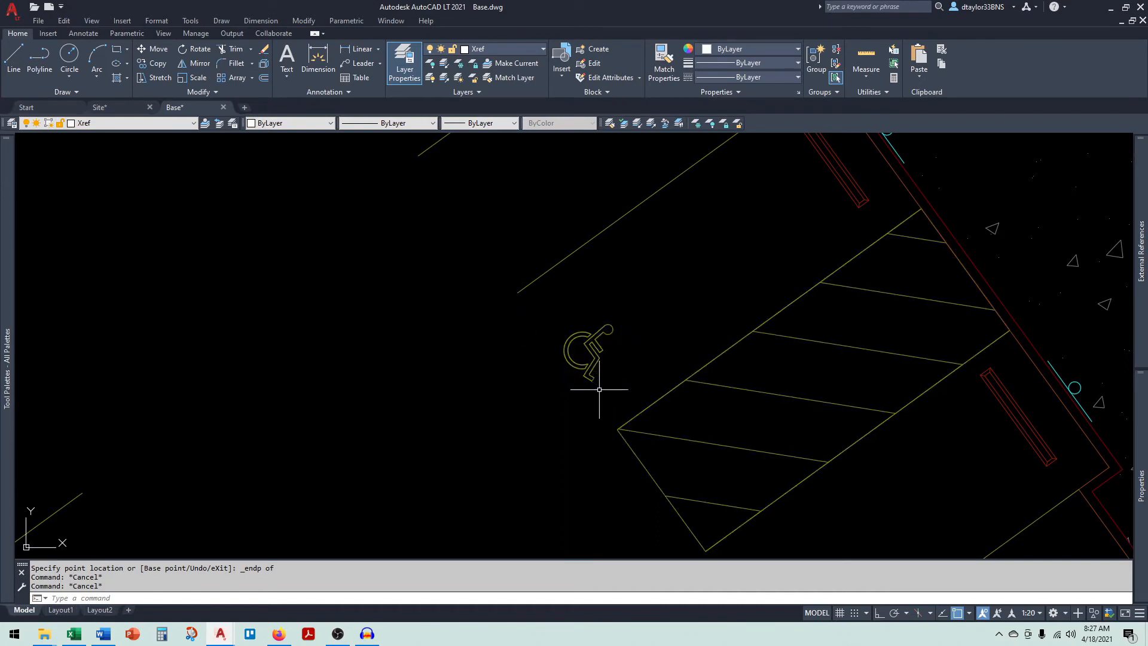
mouse_move(597, 385)
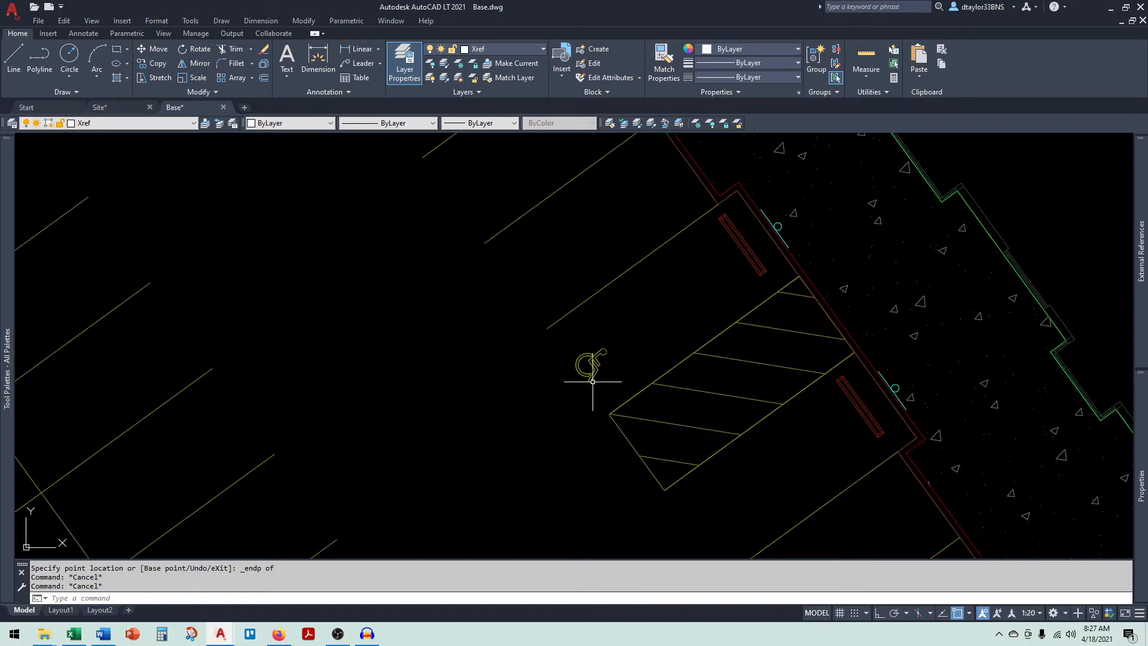
- Select the wheelchair symbol and copy it into the adjacent stall
click(592, 365)
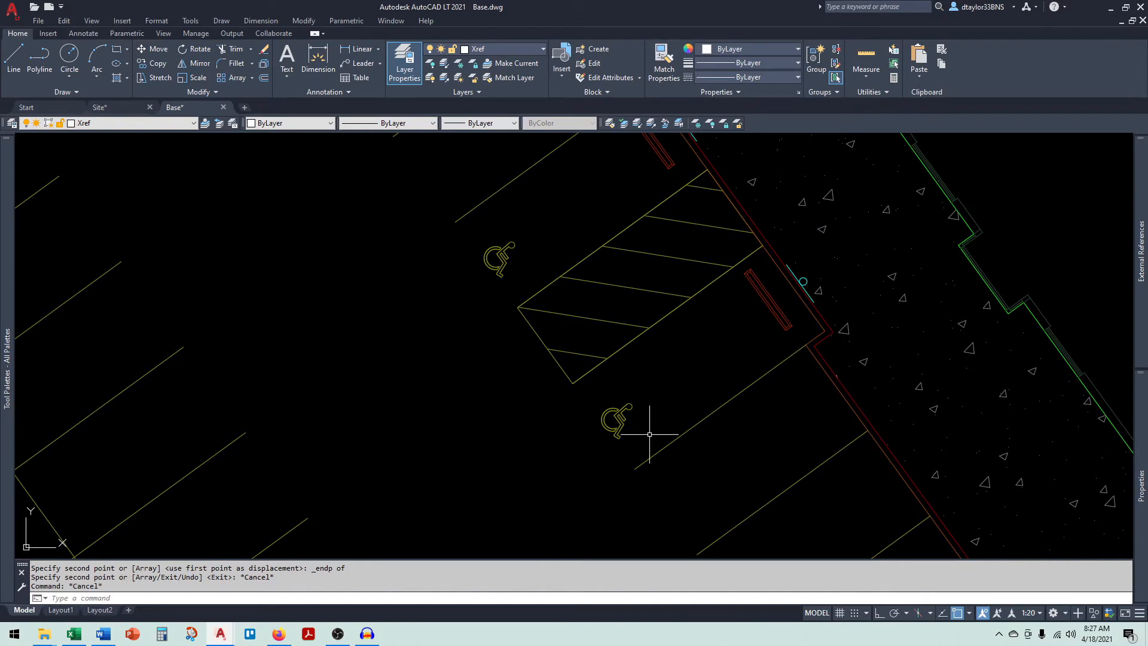
mouse_move(729, 431)
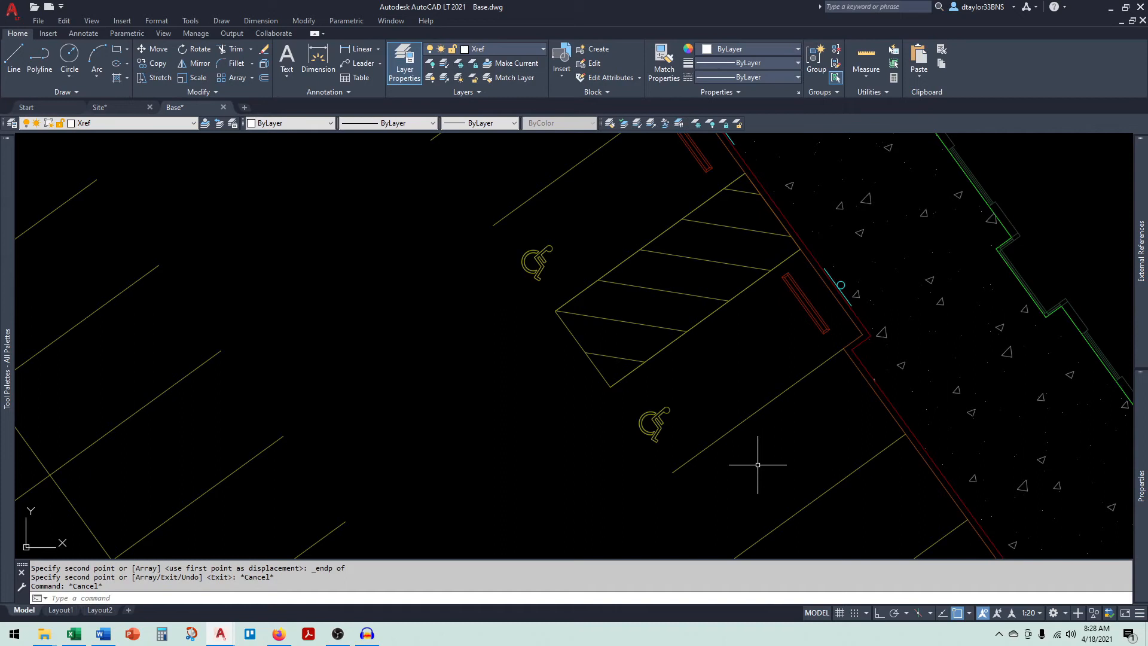
mouse_move(754, 457)
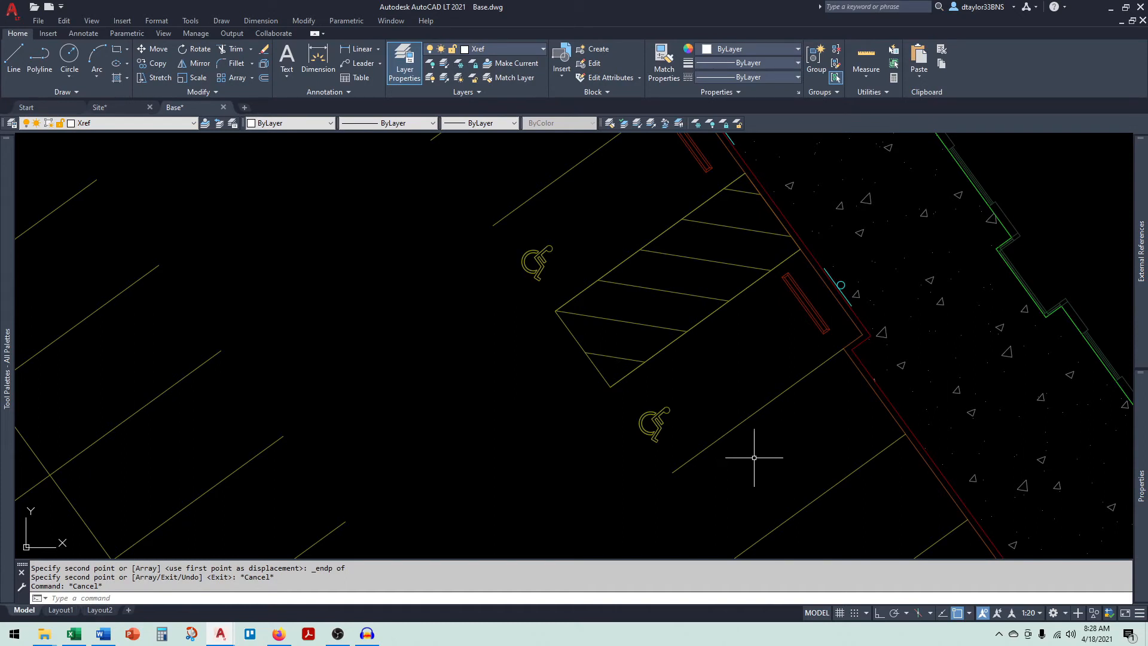
mouse_move(695, 461)
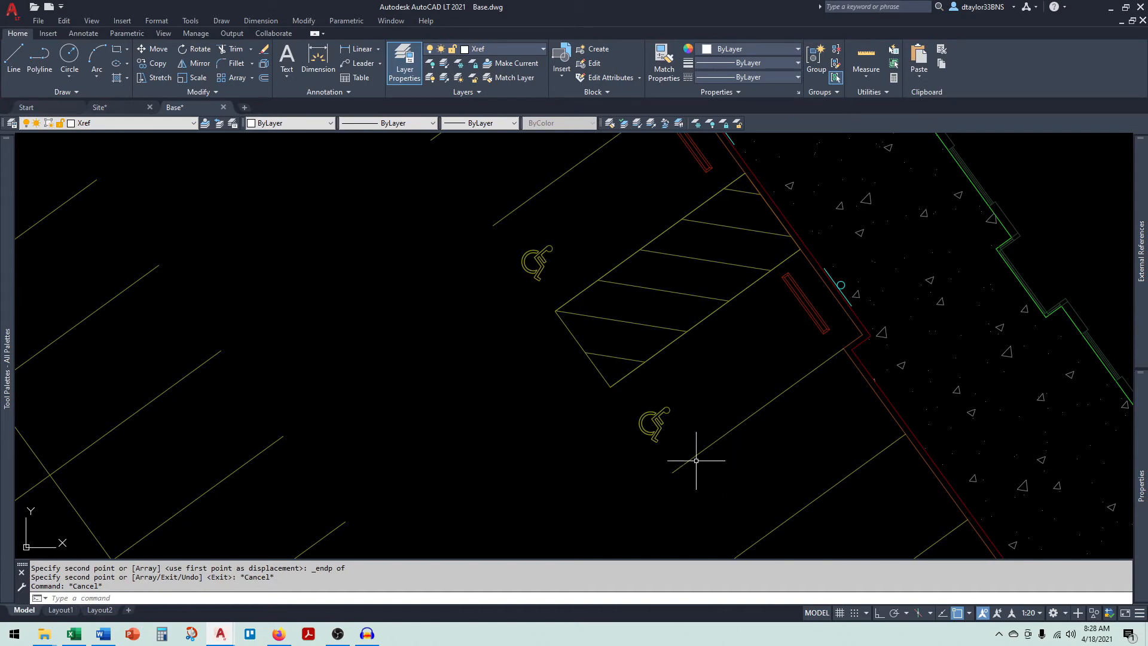